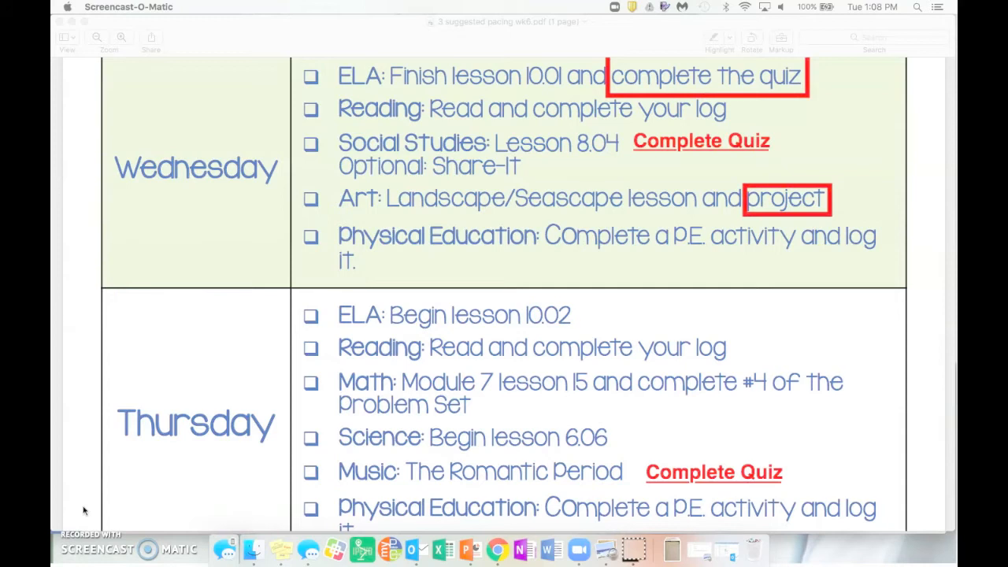
mouse_move(924, 307)
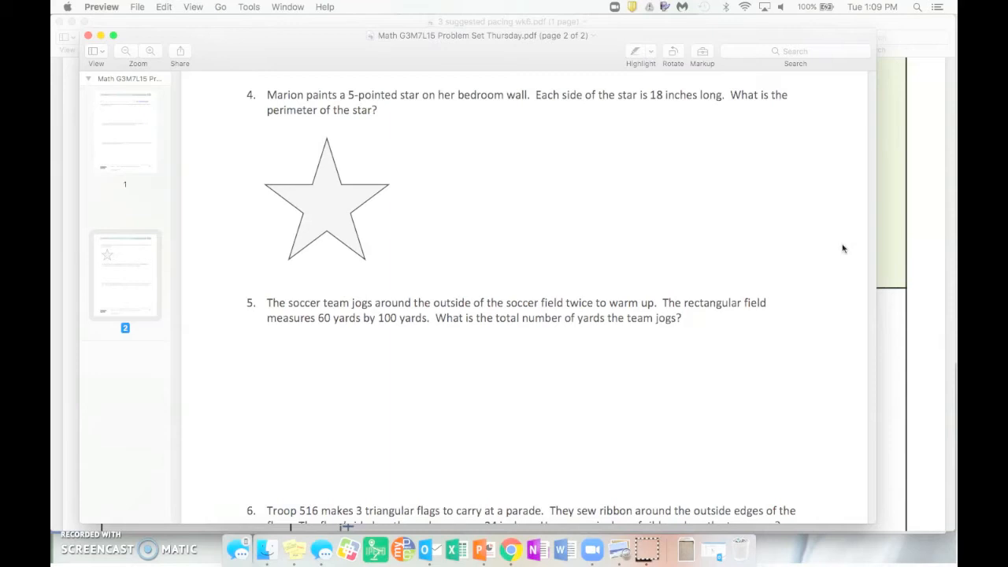
left_click(510, 549)
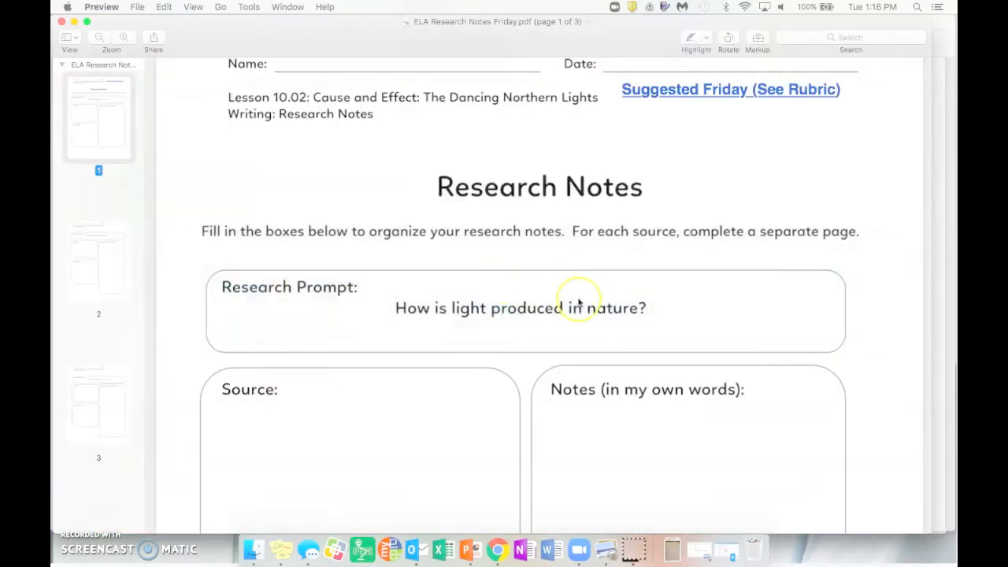
scroll("down", 3)
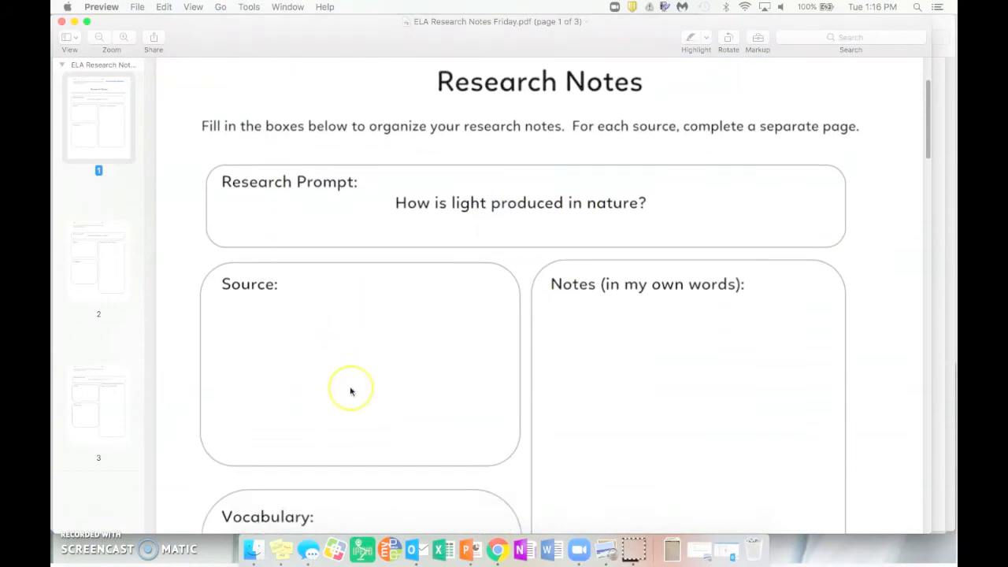
scroll("down", 3)
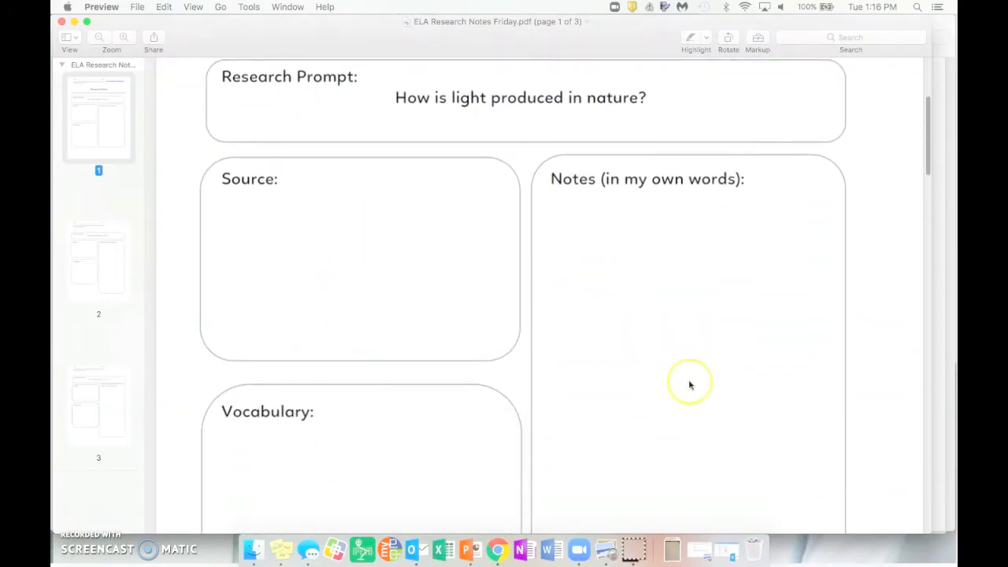
scroll("down", 3)
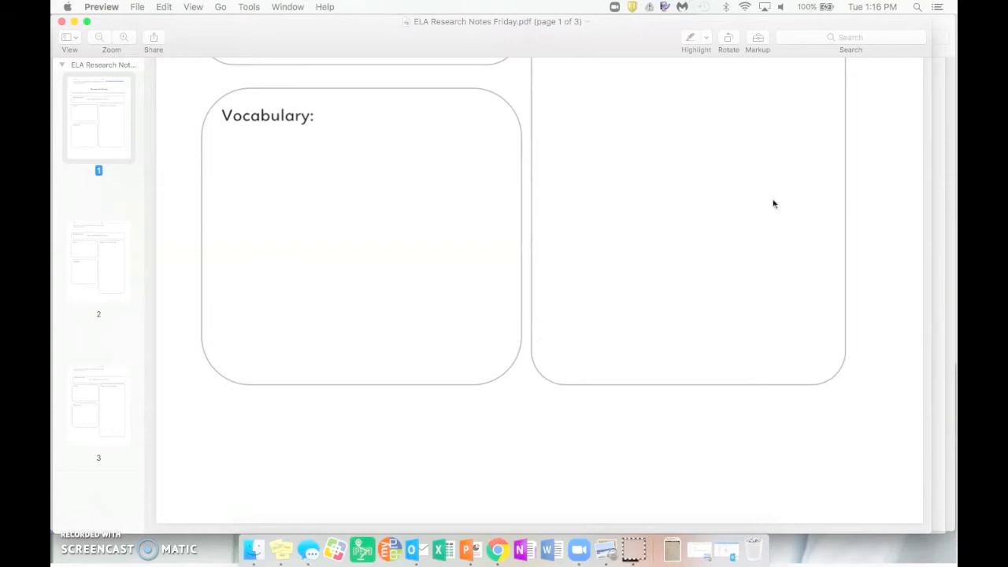
scroll("up", 3)
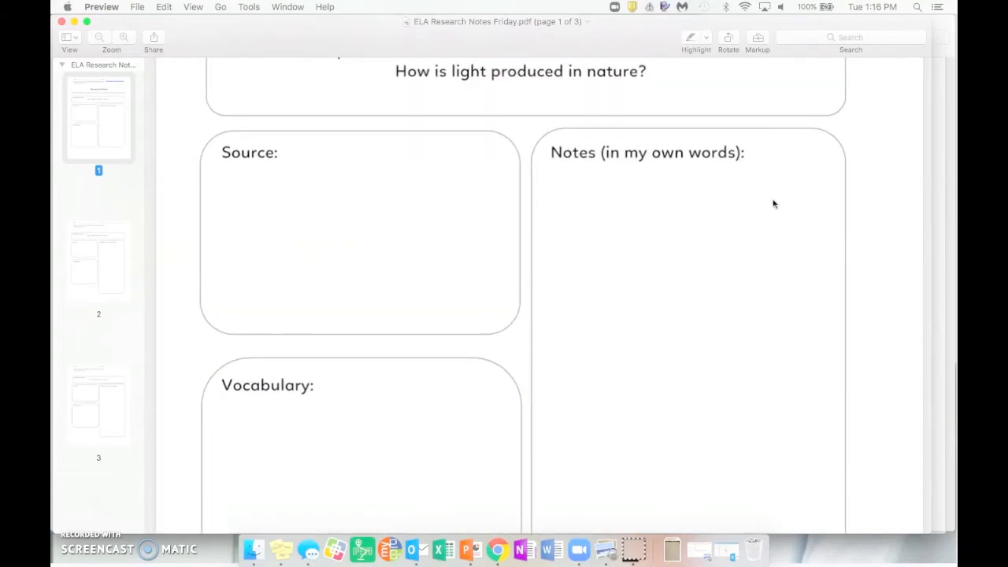
scroll("up", 3)
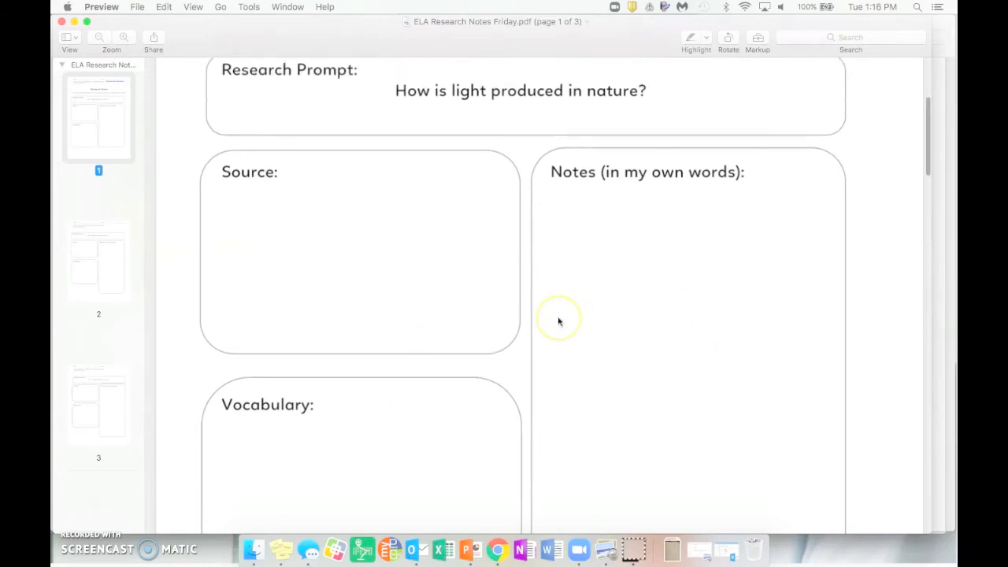
scroll("up", 3)
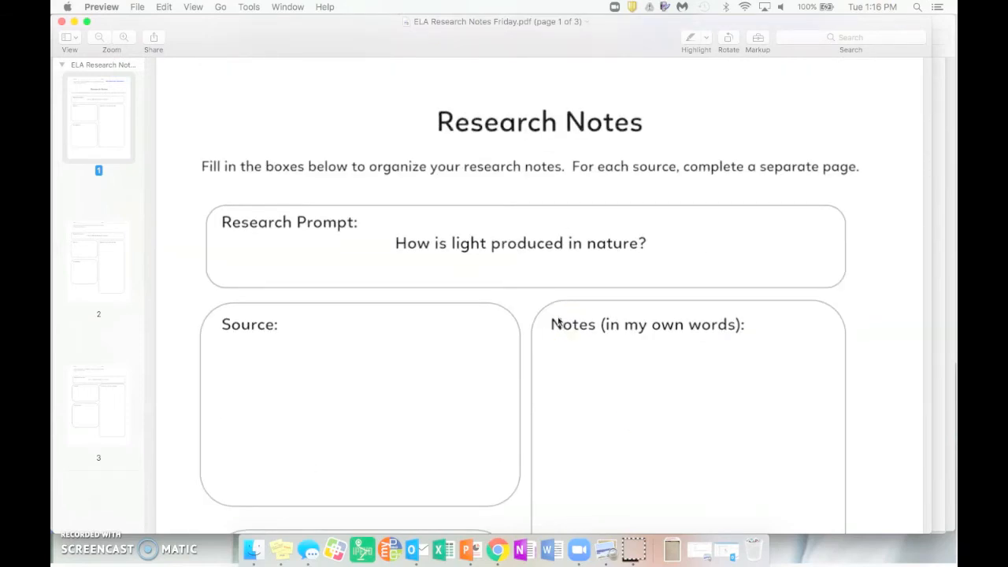
scroll("down", 3)
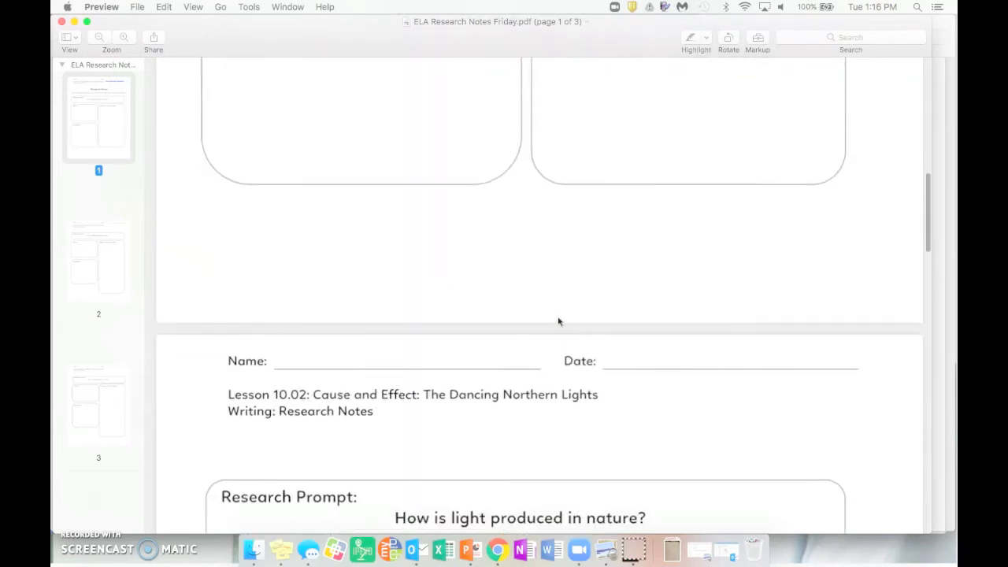
scroll("down", 3)
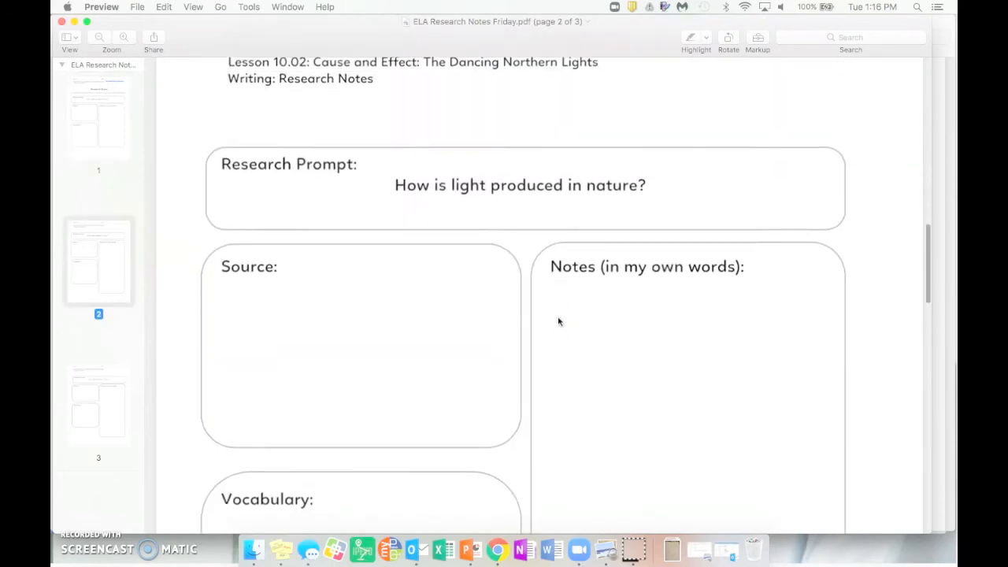
scroll("down", 3)
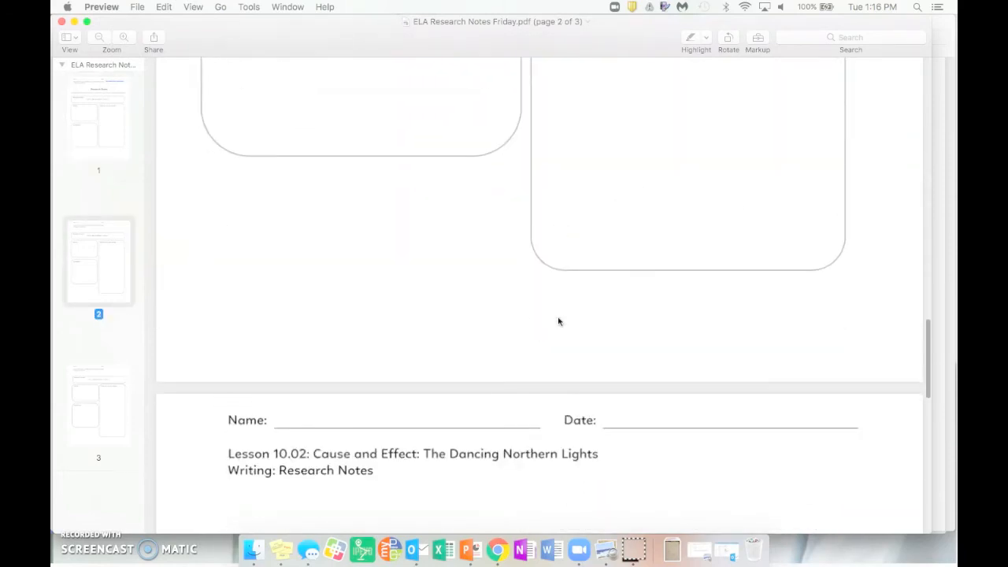
scroll("down", 3)
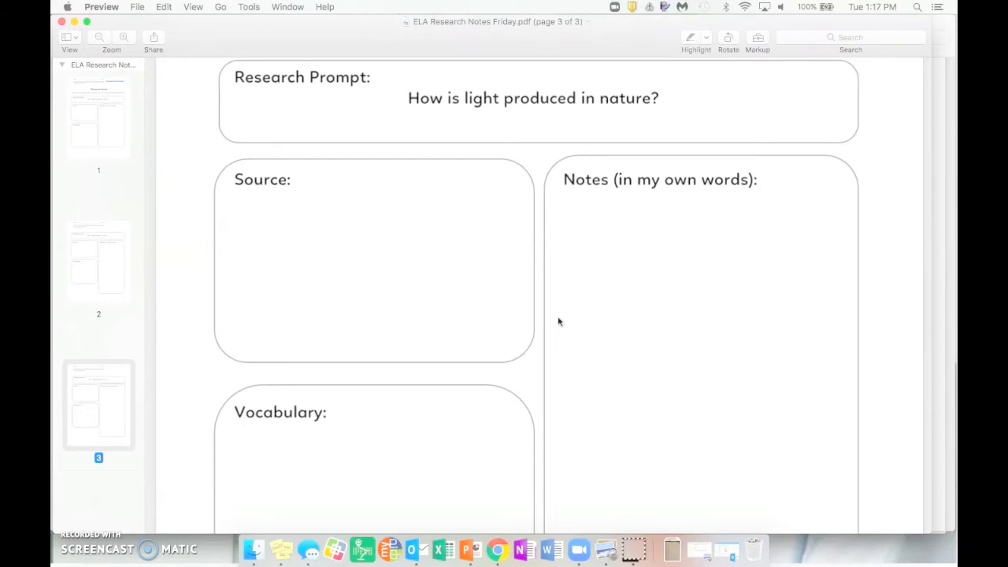
mouse_move(285, 32)
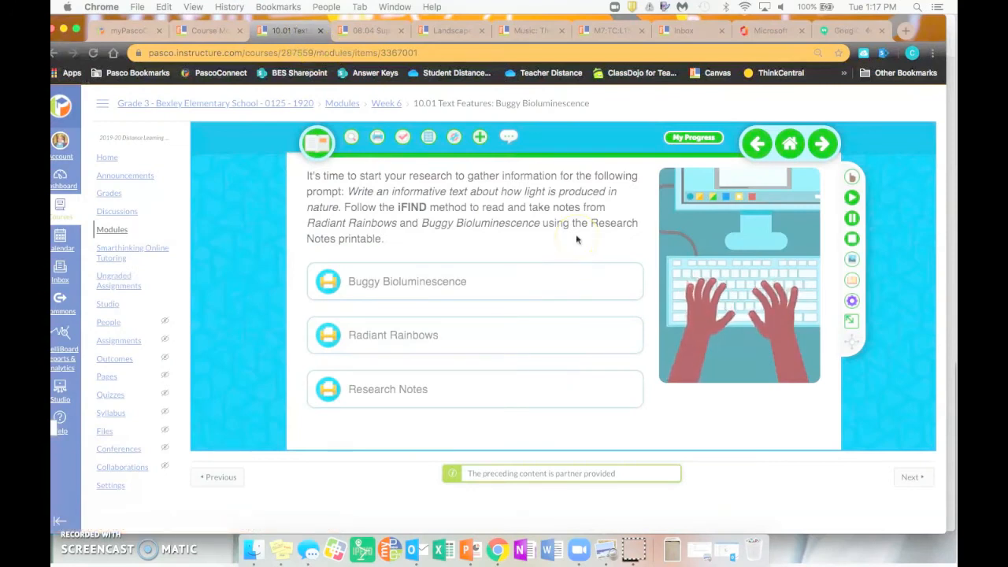
mouse_move(891, 285)
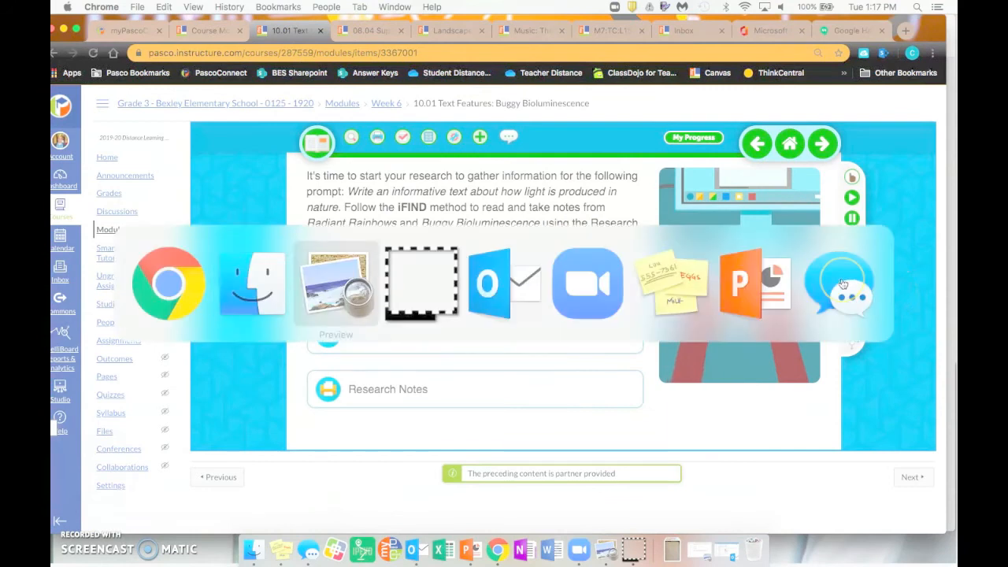
Open the Landscape/Seascape art page and scroll down to its closing directions video
left_click(838, 284)
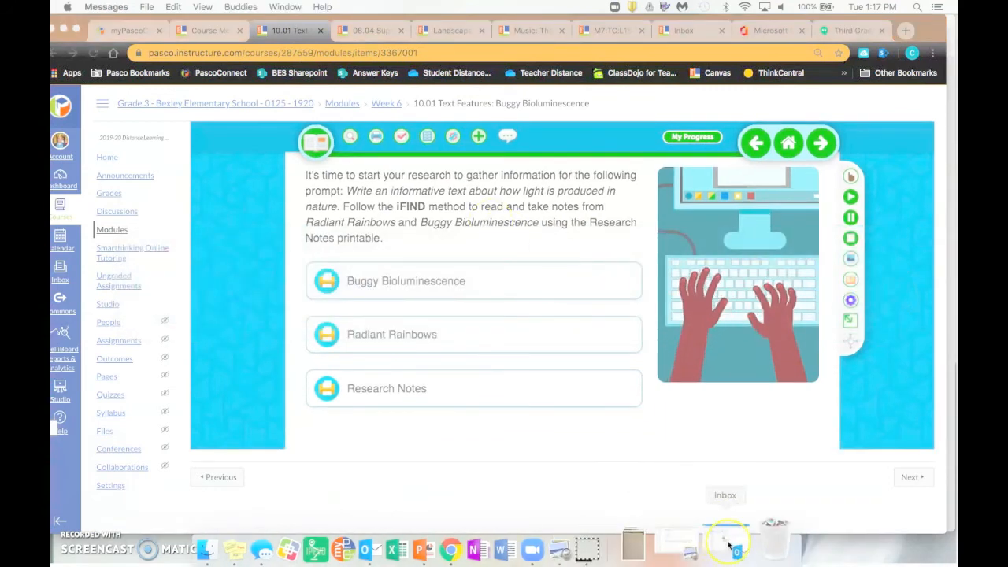
mouse_move(571, 260)
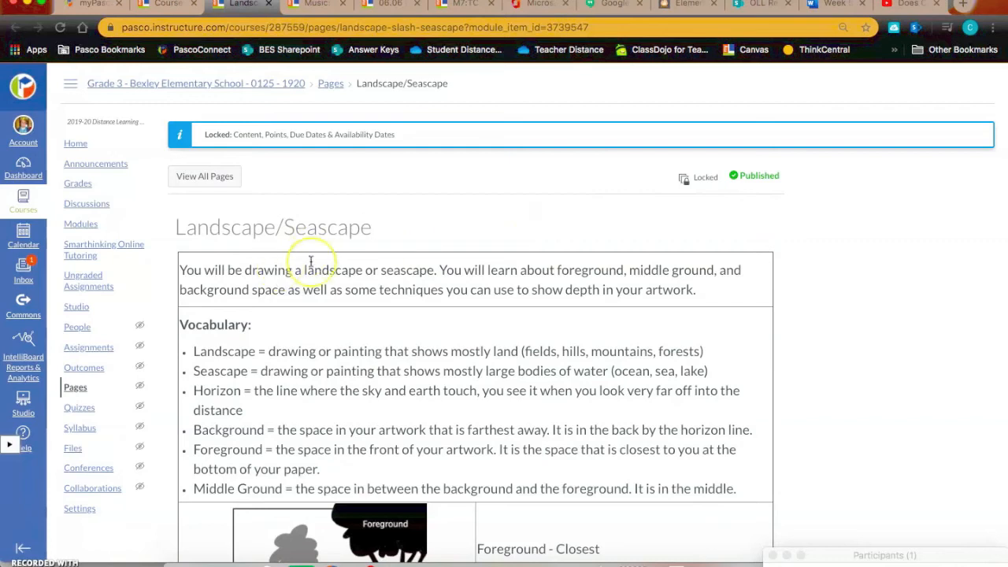
mouse_move(378, 256)
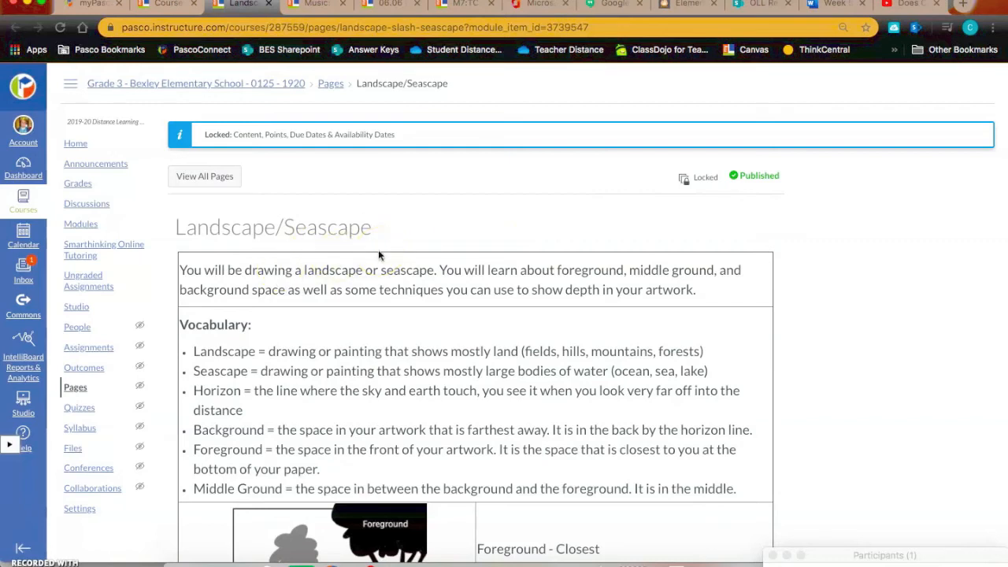
scroll("down", 3)
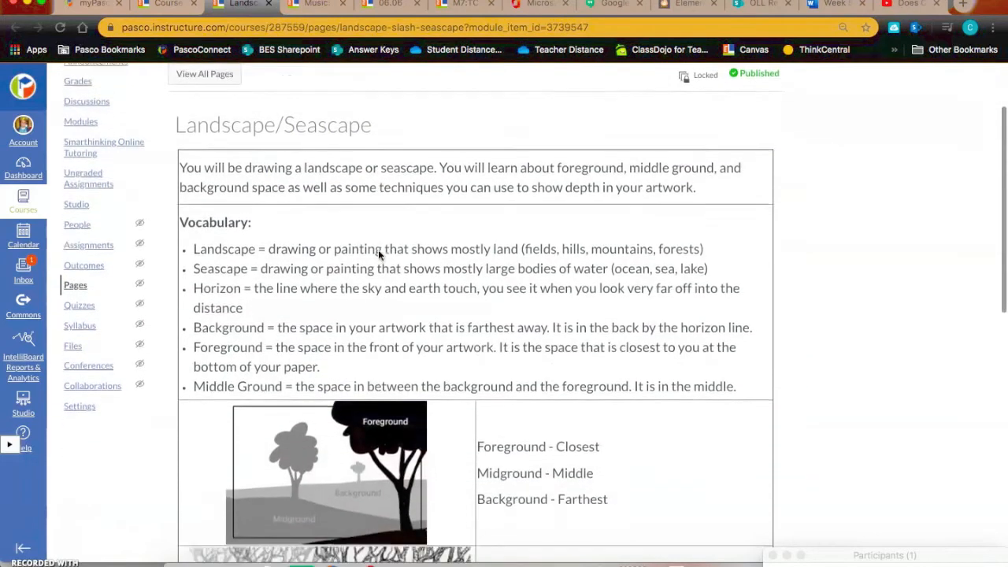
scroll("down", 3)
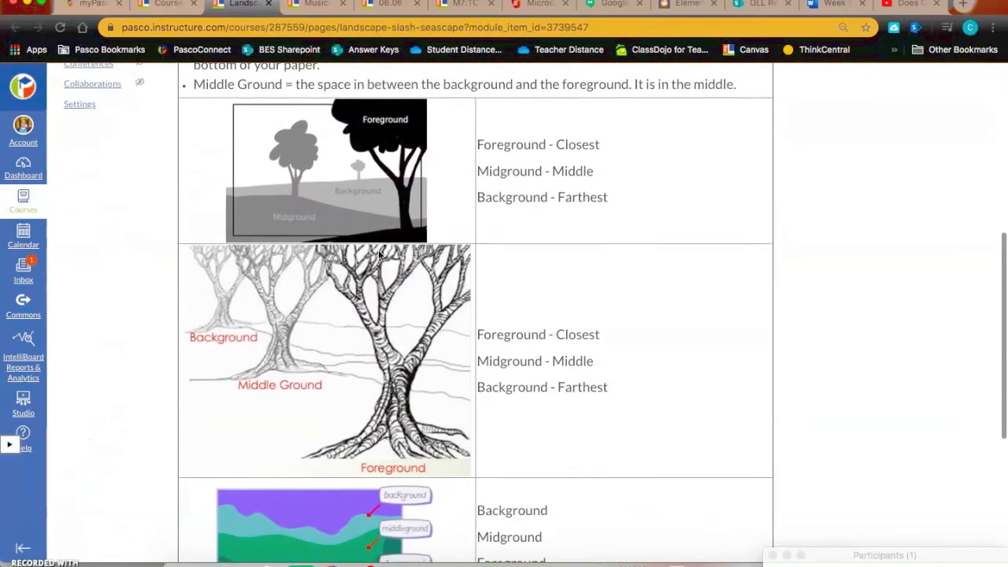
scroll("down", 3)
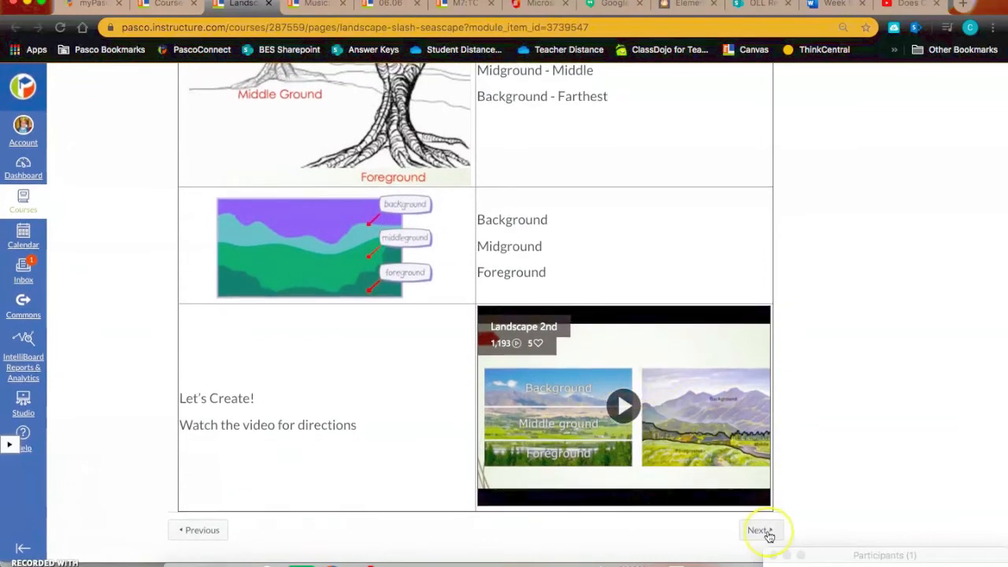
left_click(759, 530)
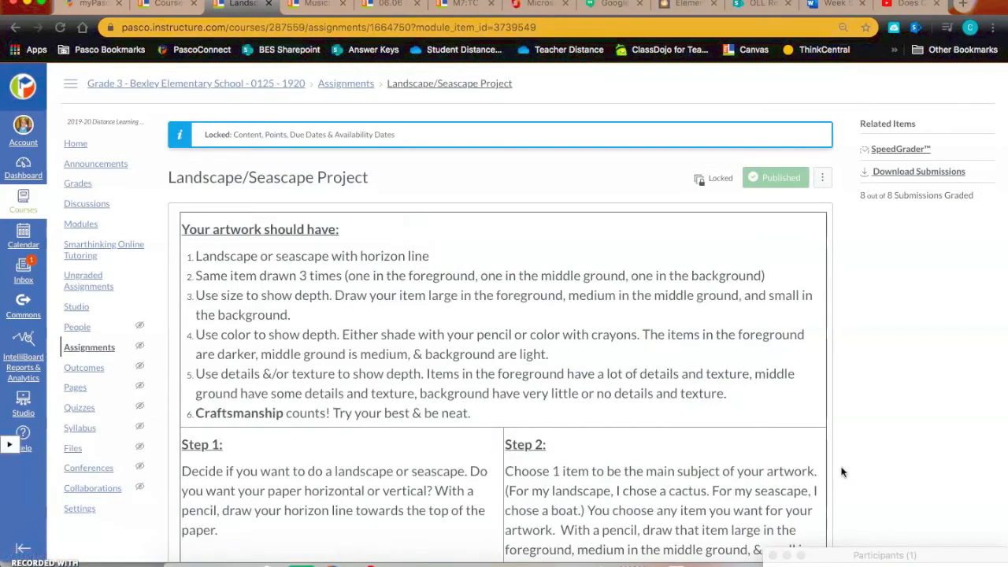
scroll("down", 3)
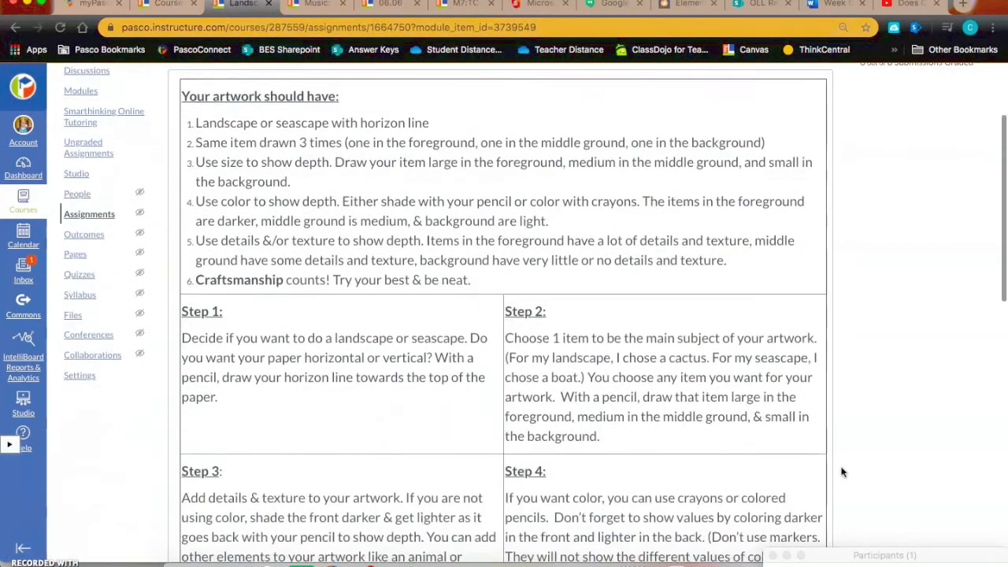
scroll("down", 3)
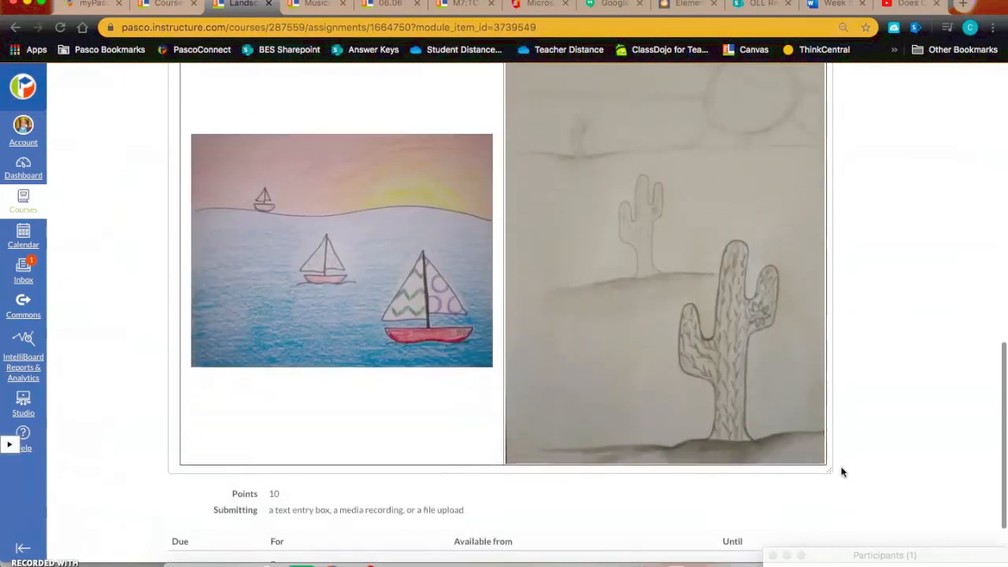
scroll("up", 3)
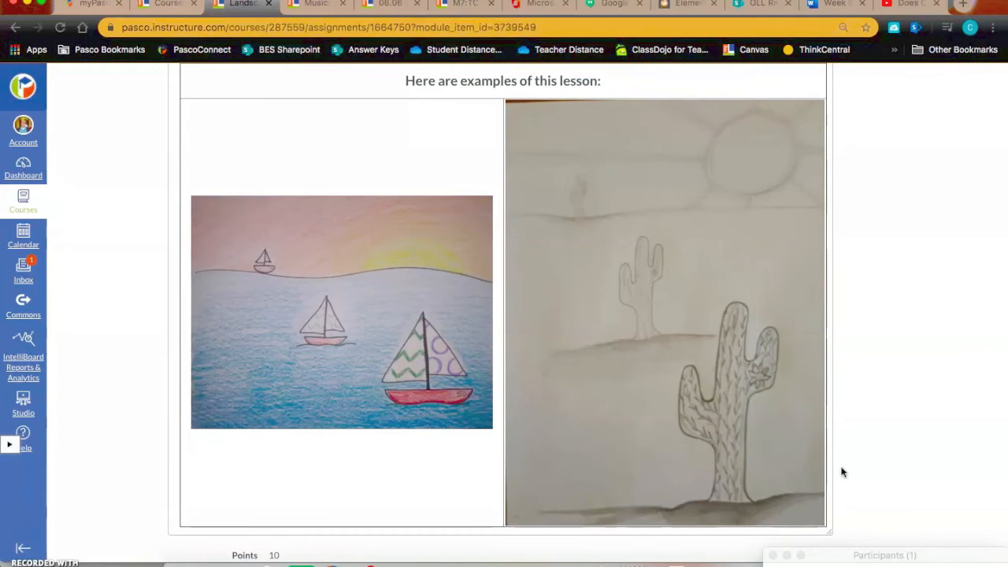
scroll("up", 3)
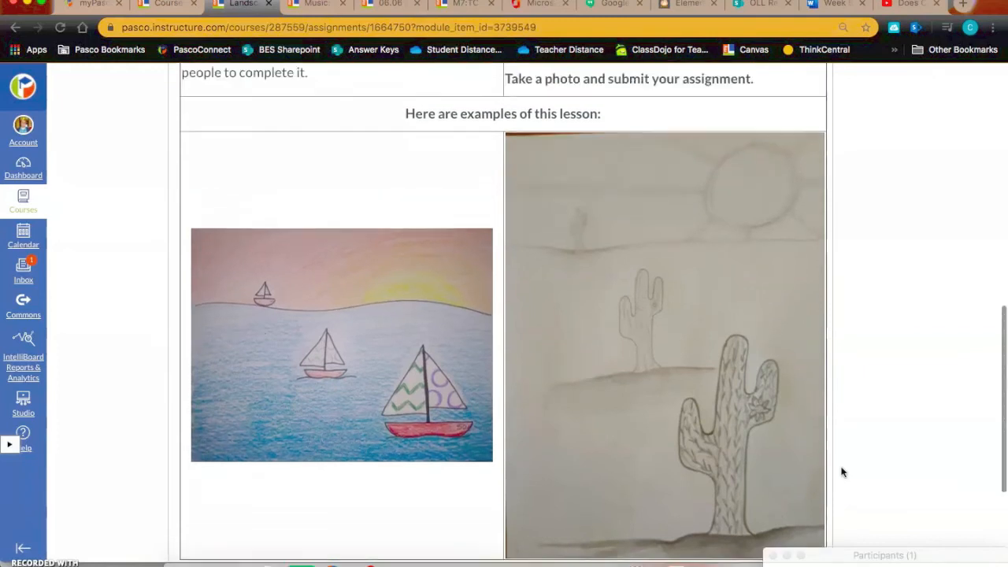
scroll("up", 3)
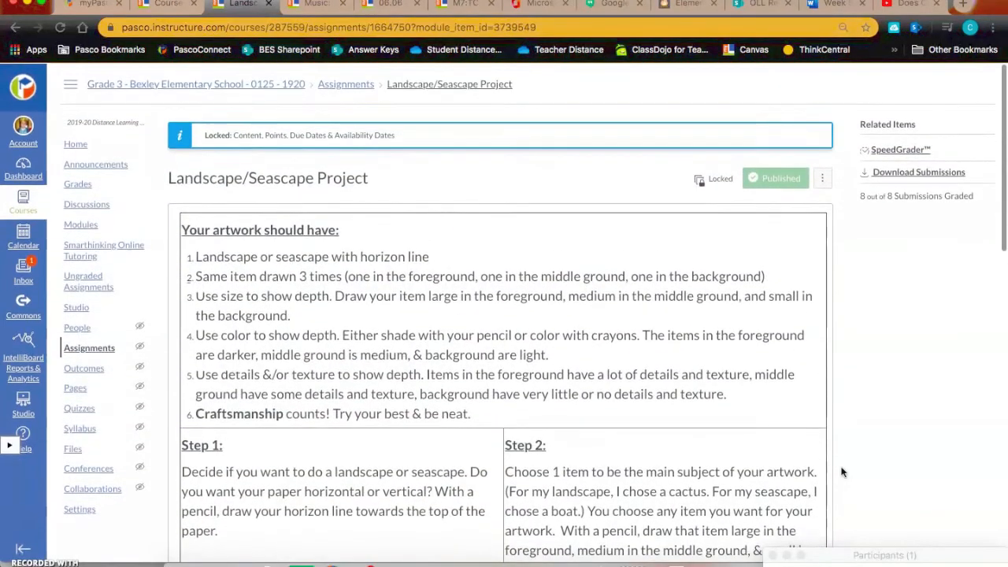
Switch to the Music: The Romantic Period quiz and scroll through its instructions and two comparison videos
left_click(311, 5)
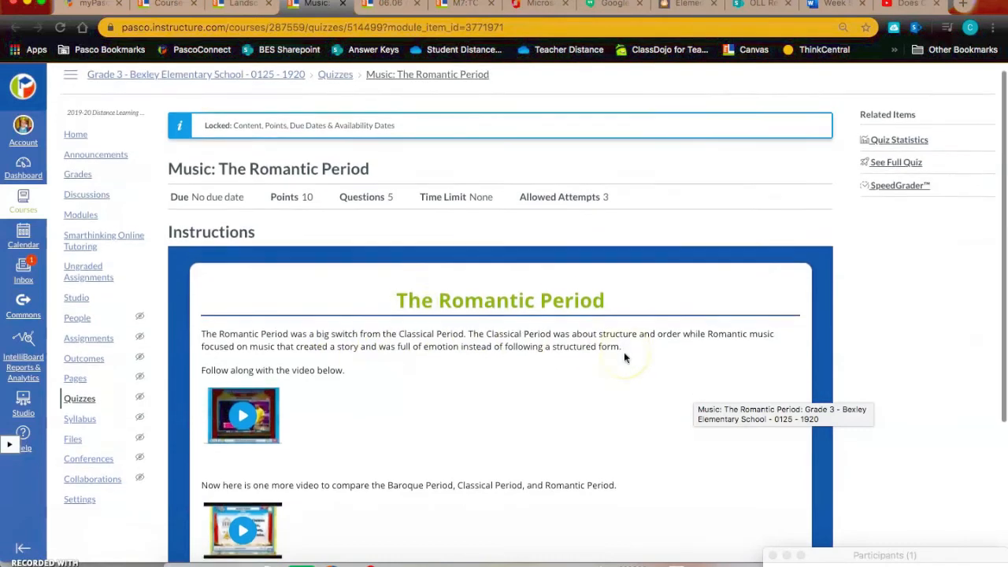
scroll("down", 3)
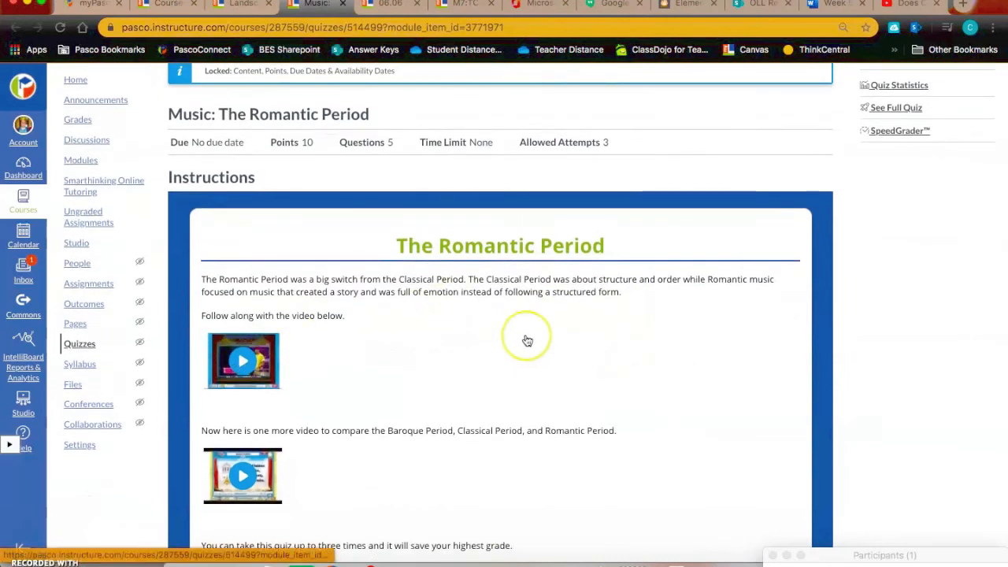
scroll("down", 3)
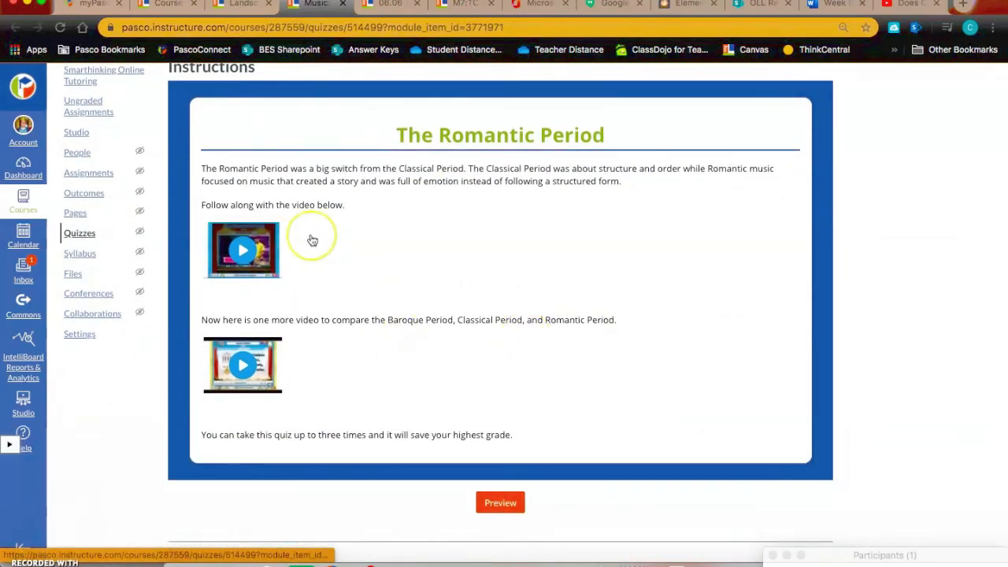
mouse_move(388, 363)
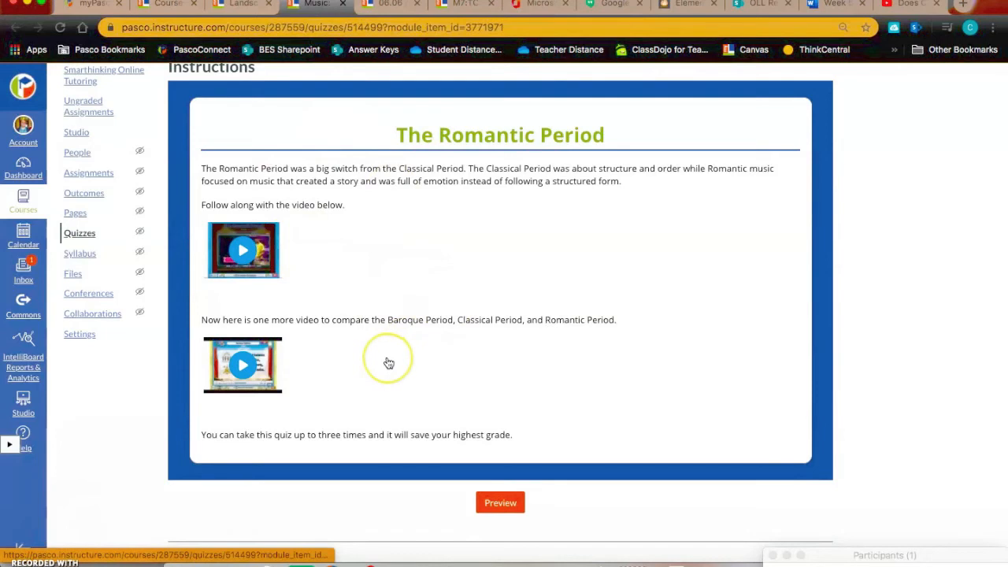
mouse_move(388, 363)
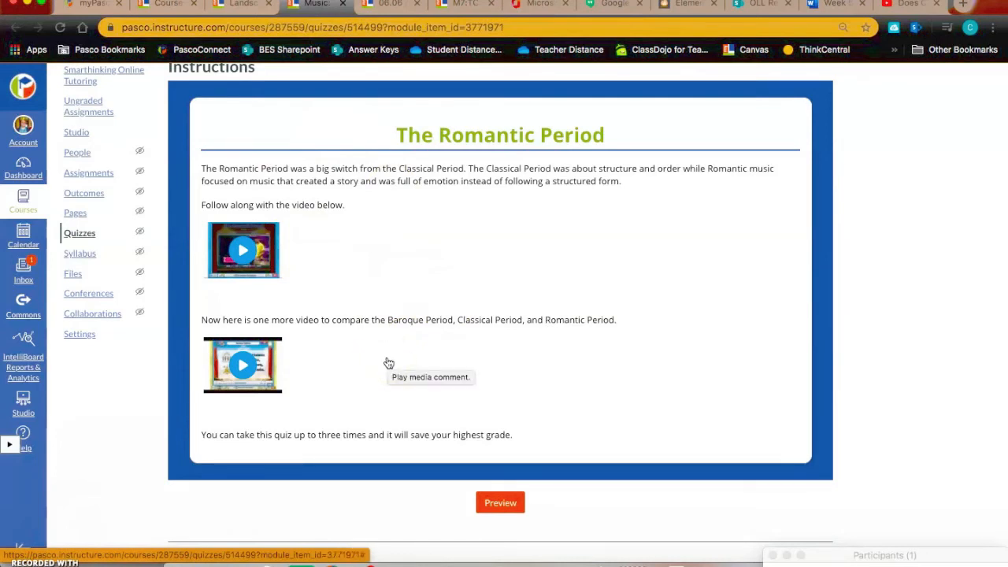
scroll("down", 3)
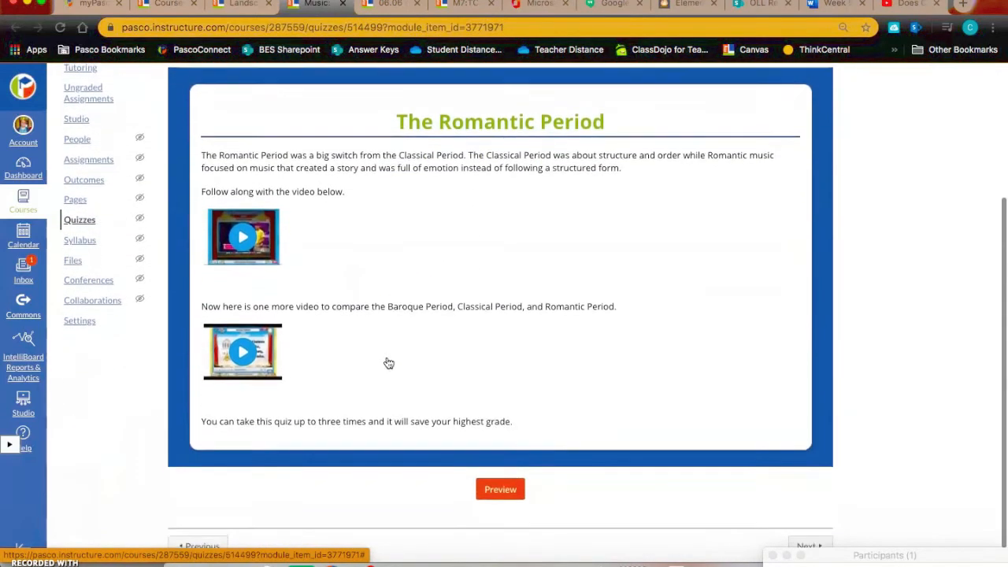
scroll("up", 3)
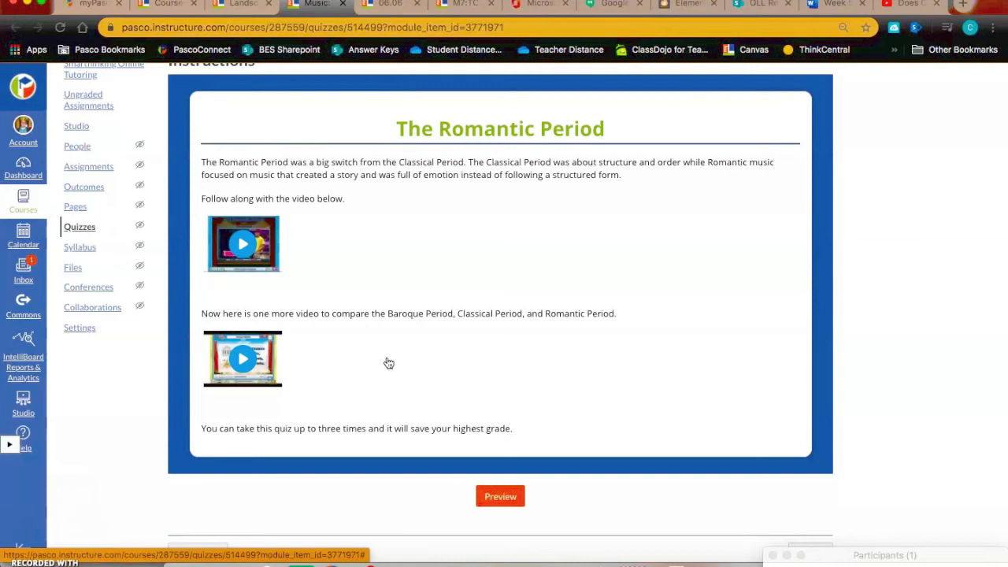
mouse_move(388, 362)
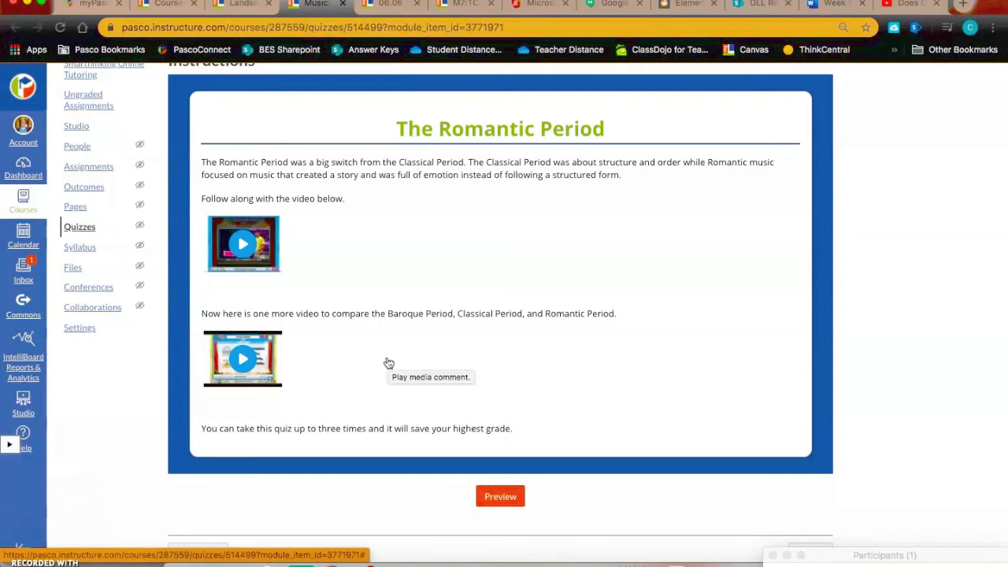
Switch to the 06.06 Absorbed Light lesson and scroll to 'What will I learn in this lesson?'
left_click(390, 4)
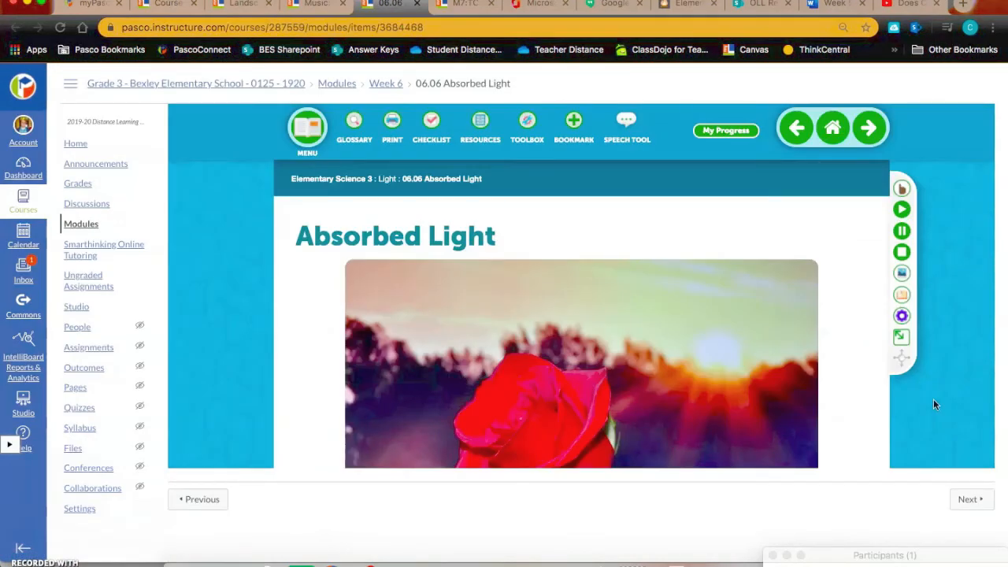
mouse_move(825, 340)
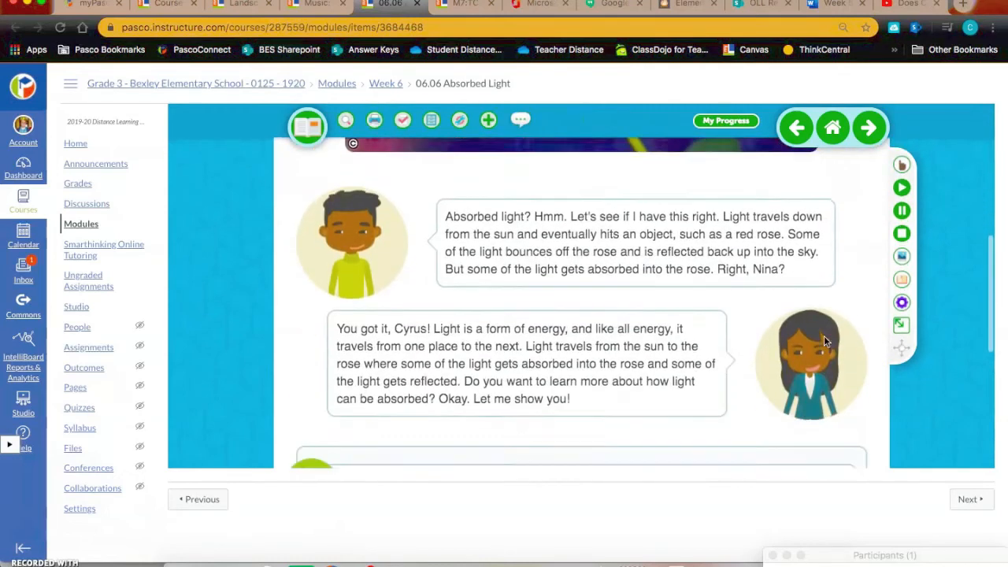
scroll("down", 3)
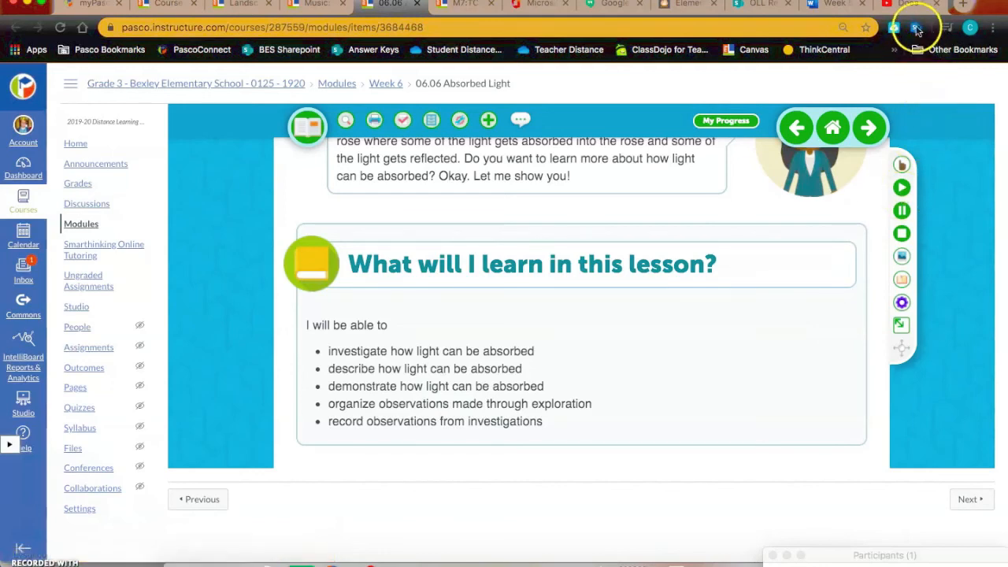
Switch to the 'Does Colour Affect Heat Absorption' YouTube video tab
left_click(926, 6)
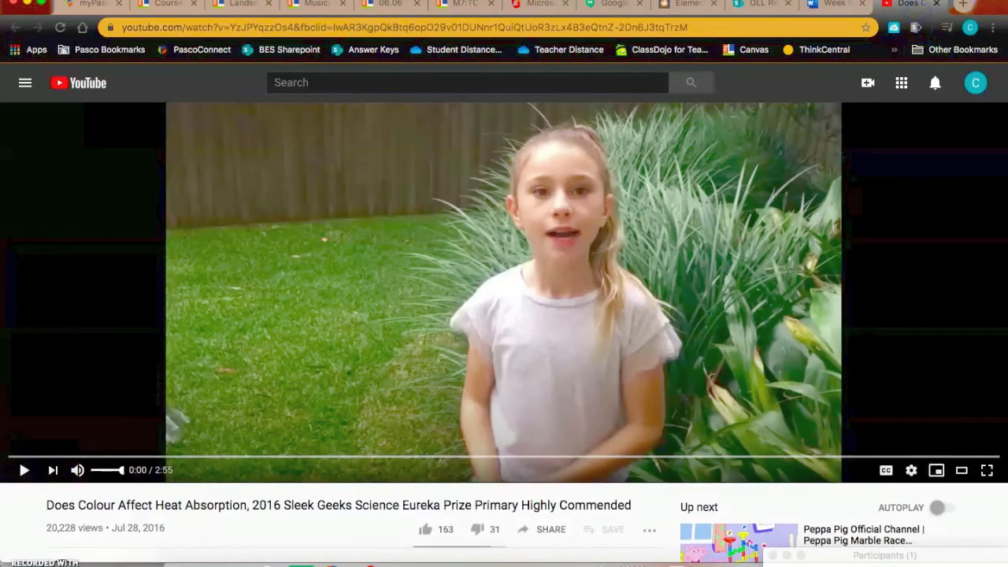
mouse_move(35, 457)
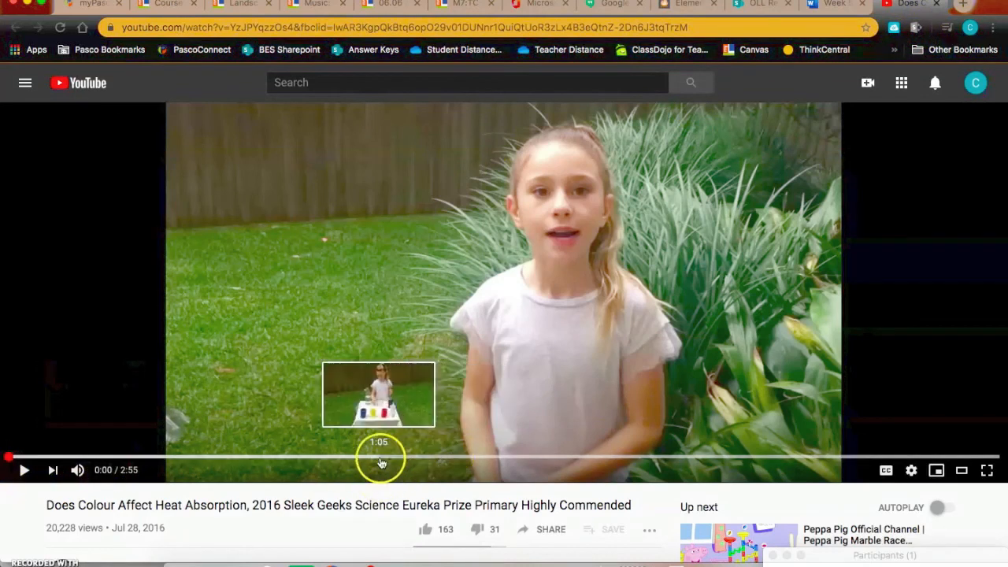
mouse_move(582, 429)
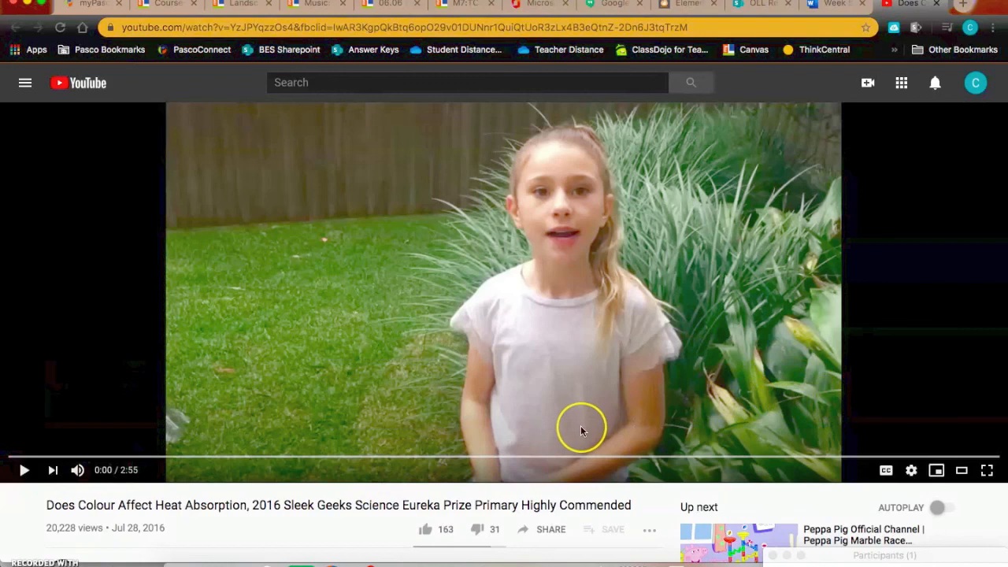
mouse_move(582, 431)
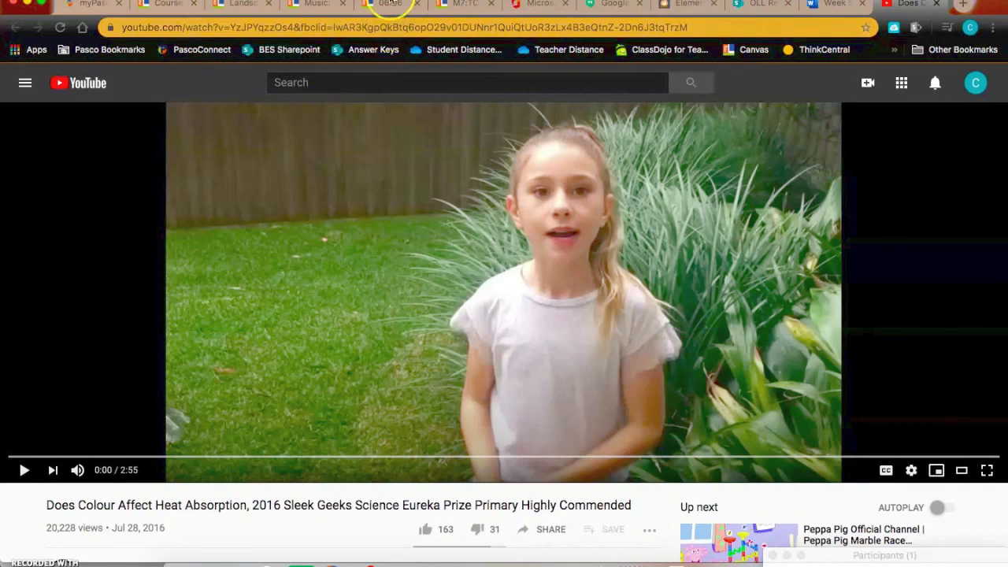
Return to the 06.06 tab and scroll up toward the Welcome to Distance Learning banner
left_click(390, 6)
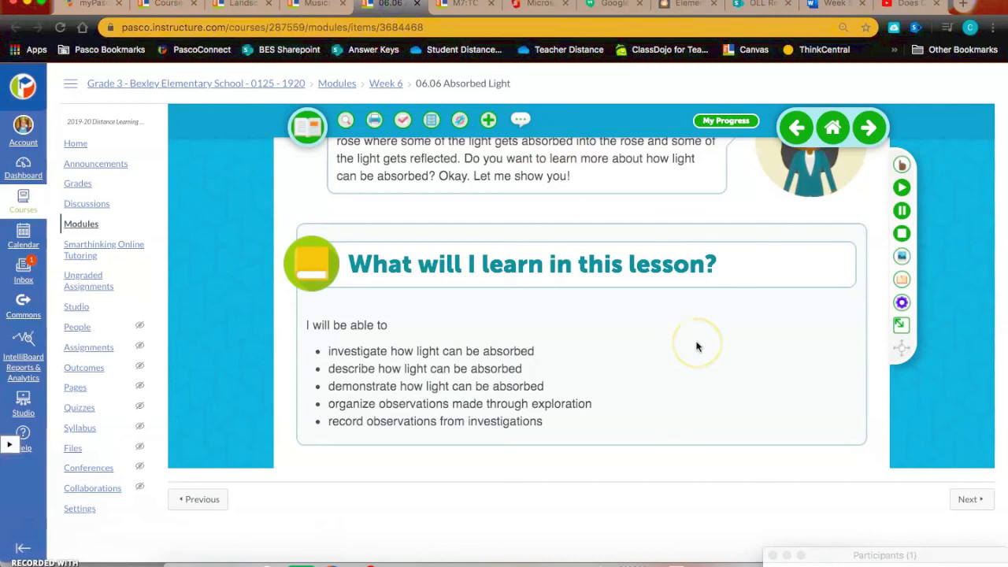
scroll("up", 3)
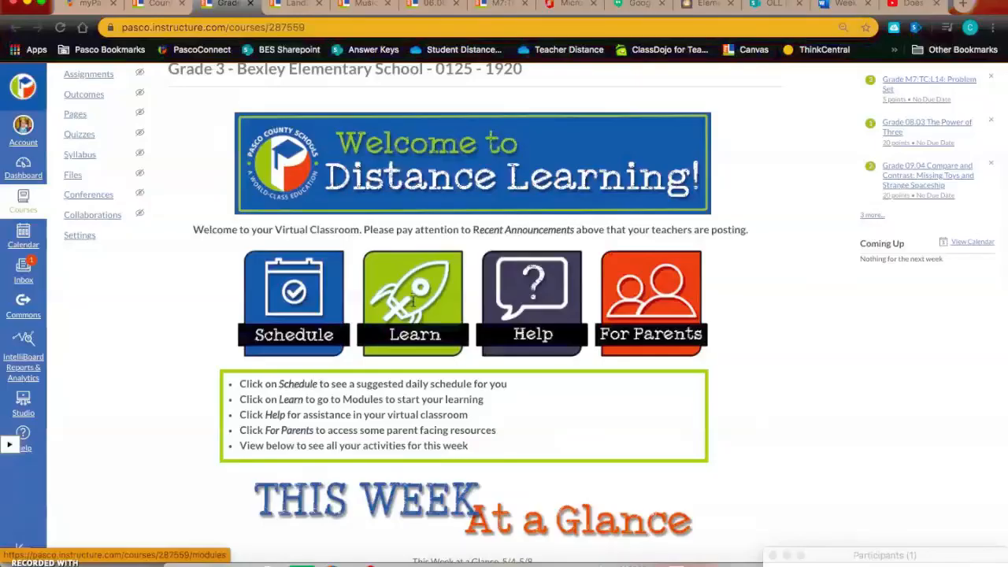
mouse_move(411, 301)
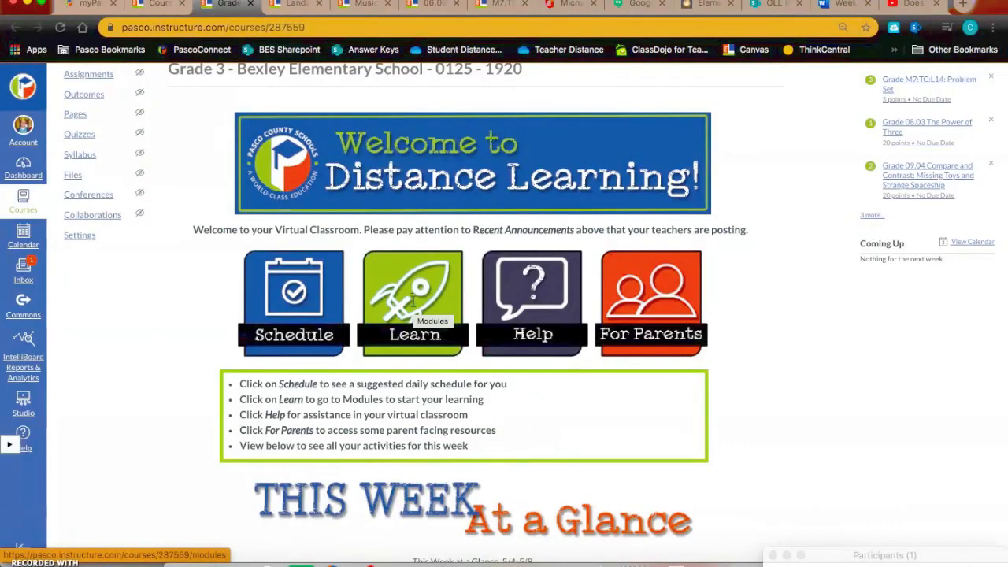